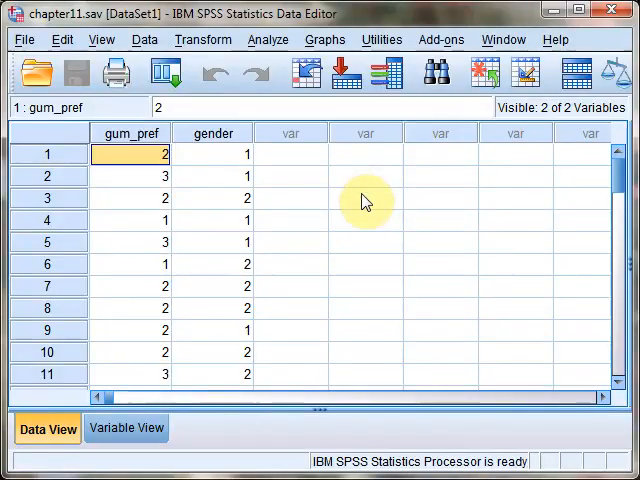
{"action": "mouse_move", "coordinate": [361, 218]}
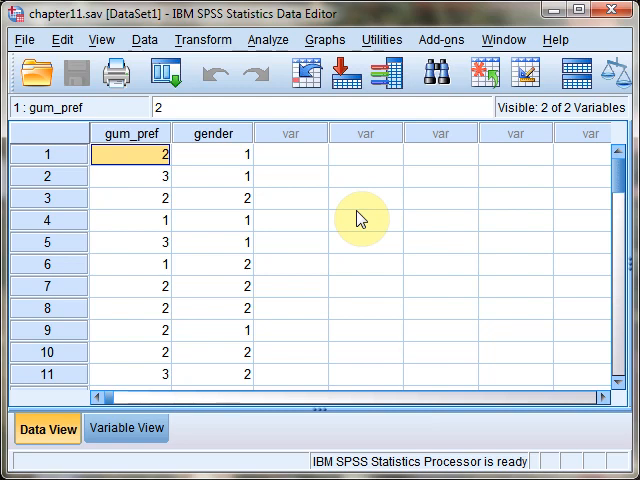
{"action": "mouse_move", "coordinate": [320, 247]}
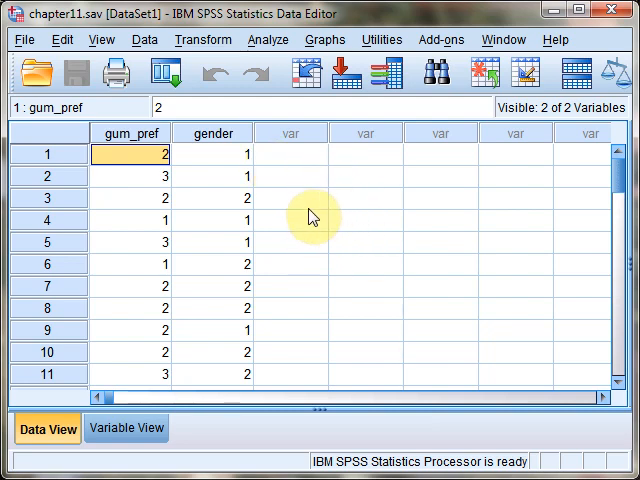
{"action": "mouse_move", "coordinate": [307, 211]}
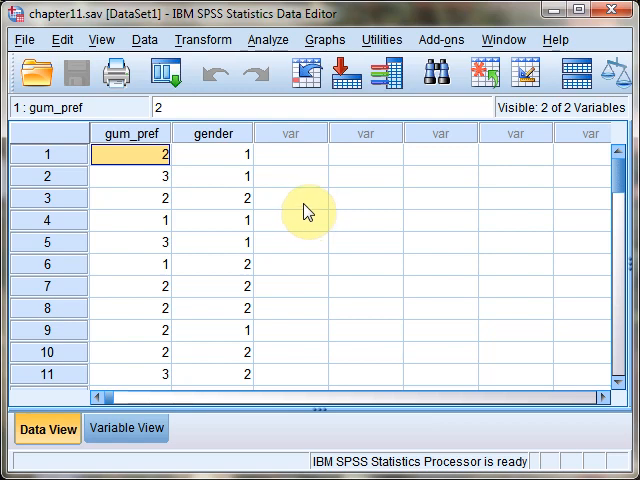
{"action": "mouse_move", "coordinate": [308, 193]}
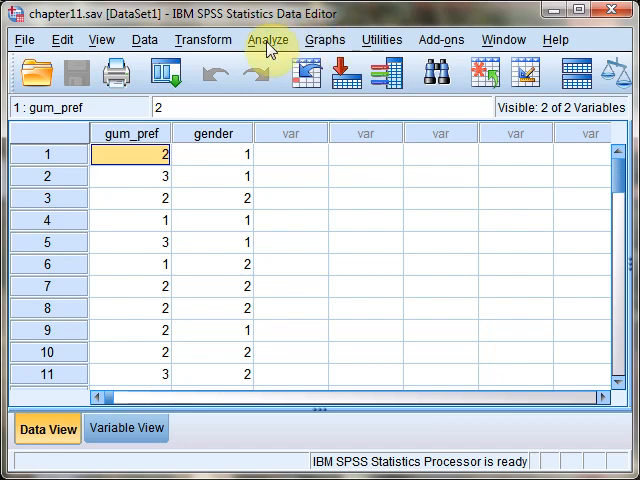
- Open the Analyze menu to reach the nonparametric Chi-square legacy dialog
{"action": "left_click", "coordinate": [267, 39]}
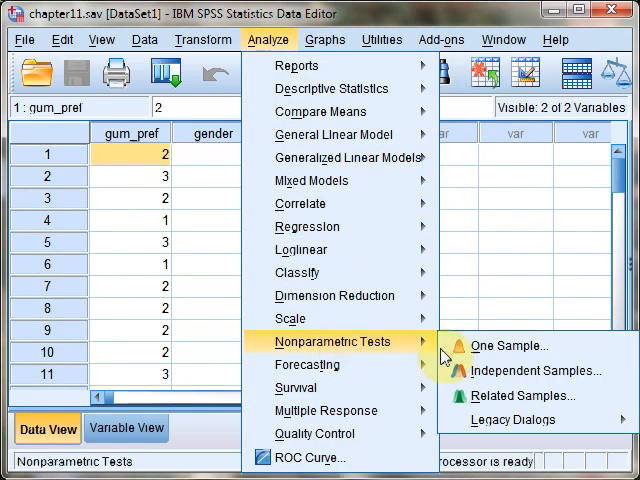
{"action": "mouse_move", "coordinate": [513, 419]}
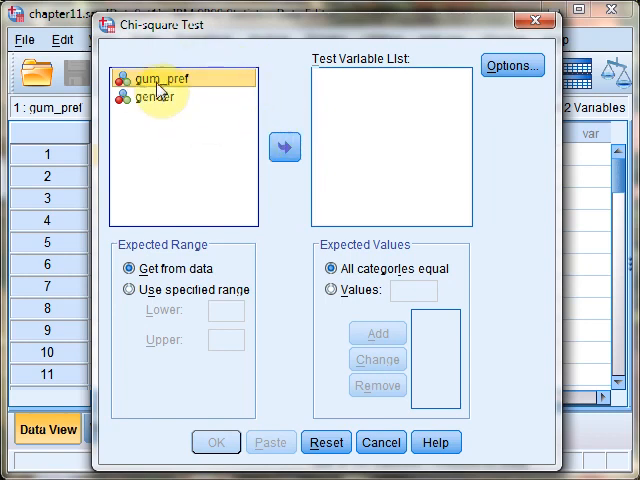
- Move gum_pref into the Test Variable List
{"action": "left_click", "coordinate": [285, 147]}
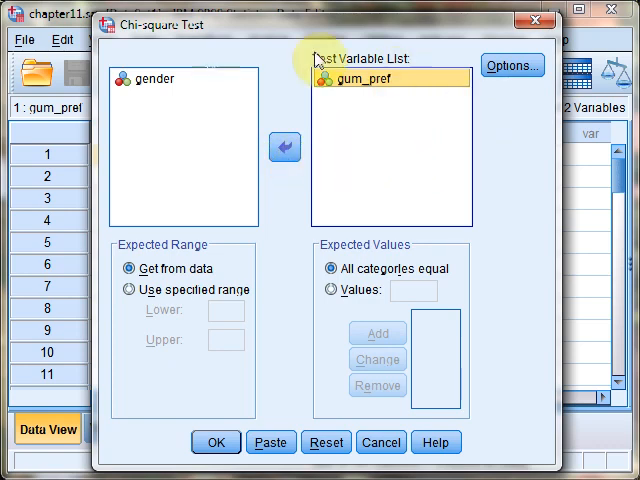
{"action": "mouse_move", "coordinate": [398, 291]}
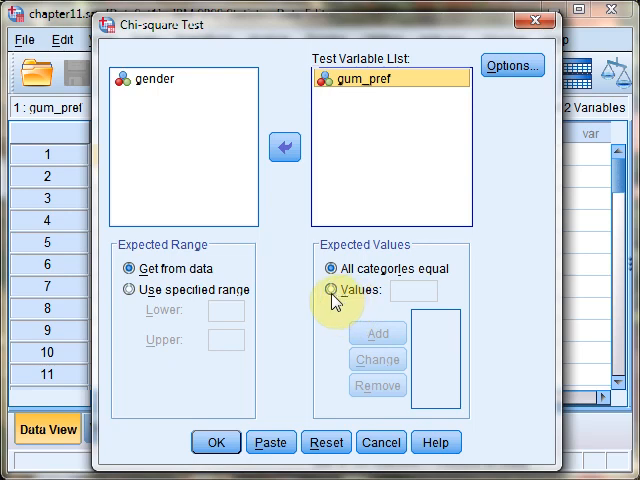
- Enter expected values 10, 12 and 11 under Values for gum_pref
{"action": "left_click", "coordinate": [331, 290]}
{"action": "type", "text": "10"}
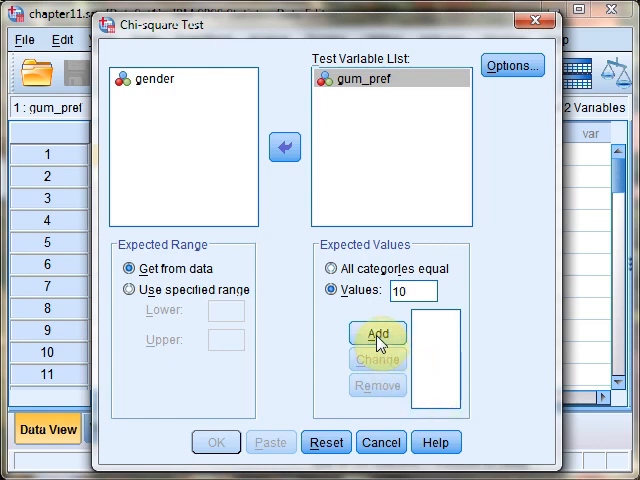
{"action": "left_click", "coordinate": [378, 333]}
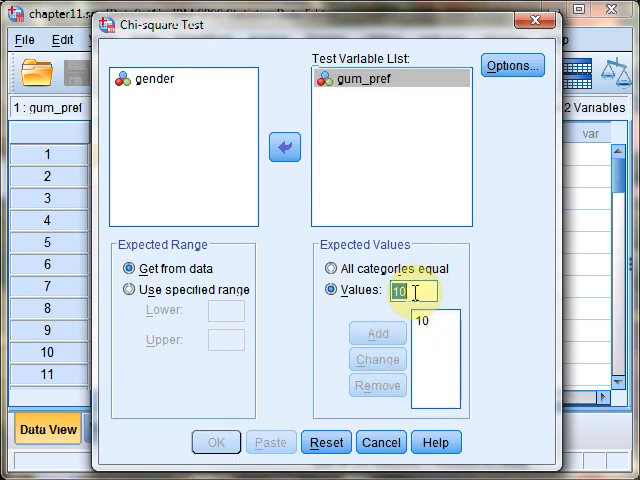
{"action": "left_click", "coordinate": [377, 333]}
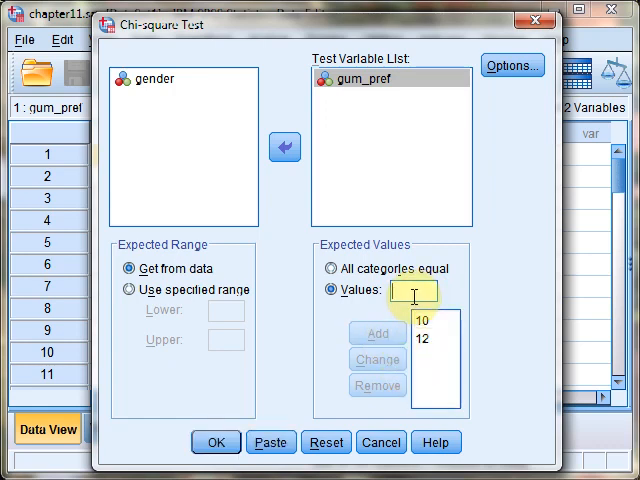
{"action": "left_click", "coordinate": [377, 333]}
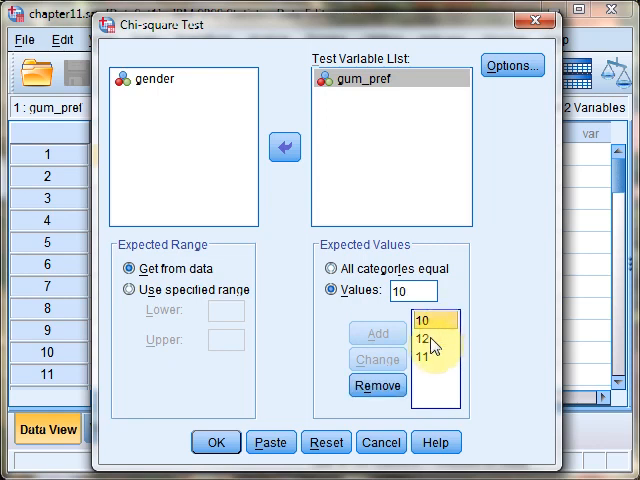
{"action": "left_click", "coordinate": [428, 357]}
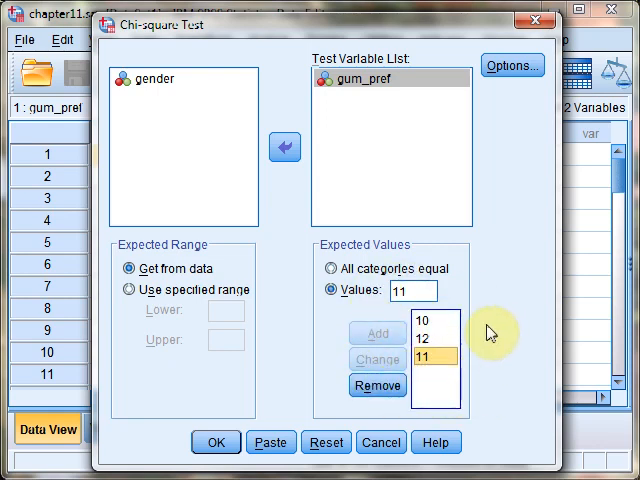
{"action": "mouse_move", "coordinate": [485, 342]}
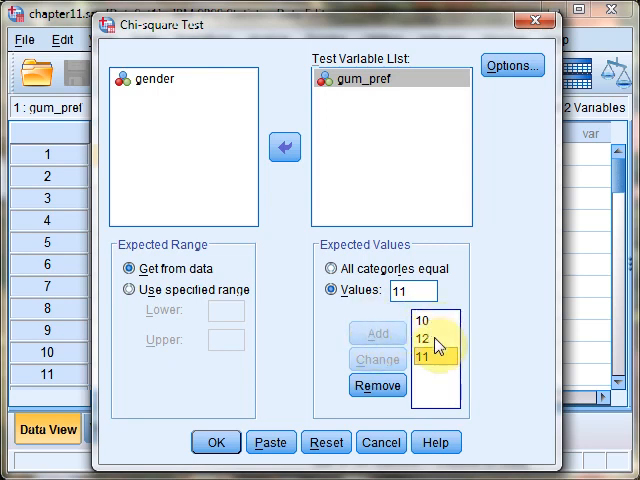
{"action": "mouse_move", "coordinate": [343, 256]}
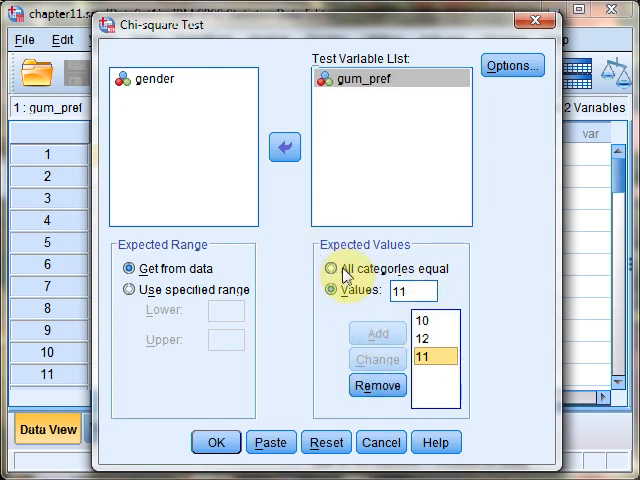
- Switch back to All categories equal and run the goodness-of-fit test
{"action": "left_click", "coordinate": [328, 268]}
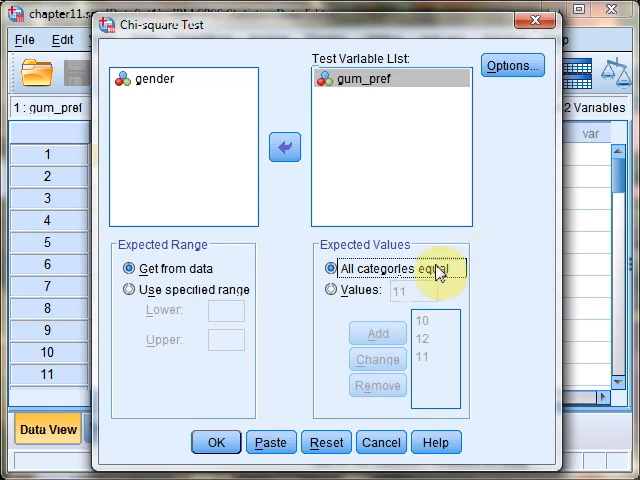
{"action": "left_click", "coordinate": [217, 442]}
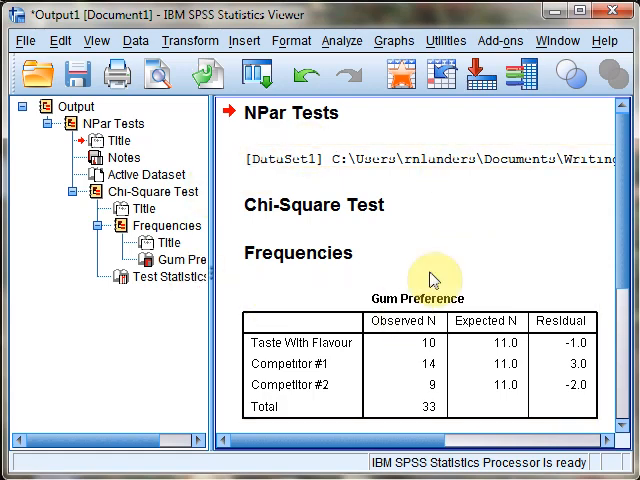
{"action": "scroll", "scroll_direction": "down", "scroll_amount": 3}
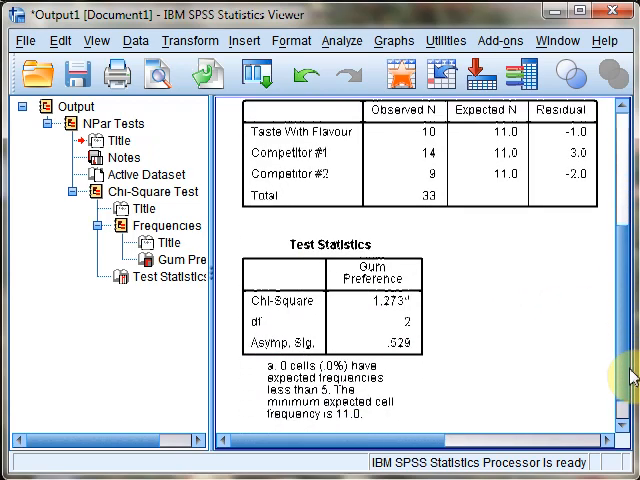
{"action": "scroll", "scroll_direction": "down", "scroll_amount": 3}
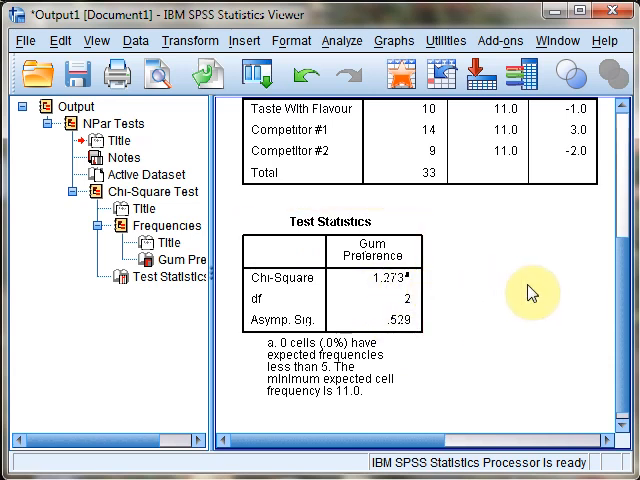
{"action": "mouse_move", "coordinate": [495, 301]}
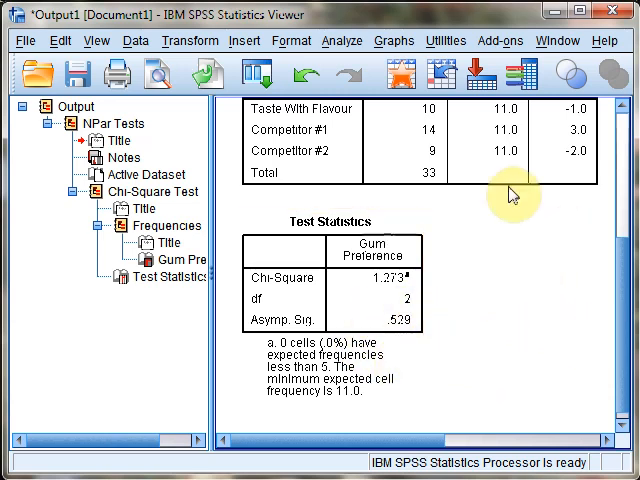
{"action": "mouse_move", "coordinate": [507, 330]}
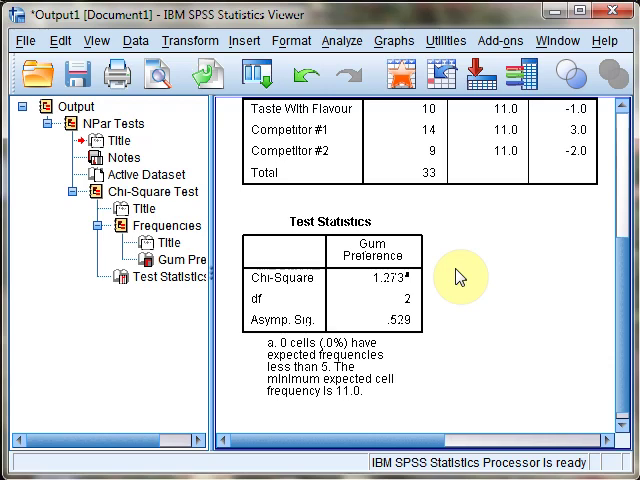
{"action": "mouse_move", "coordinate": [343, 55]}
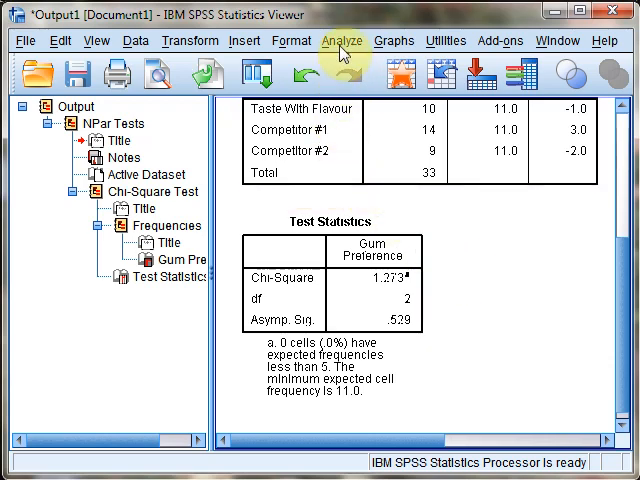
- Open the Crosstabs dialog from Analyze > Descriptive Statistics
{"action": "left_click", "coordinate": [343, 40]}
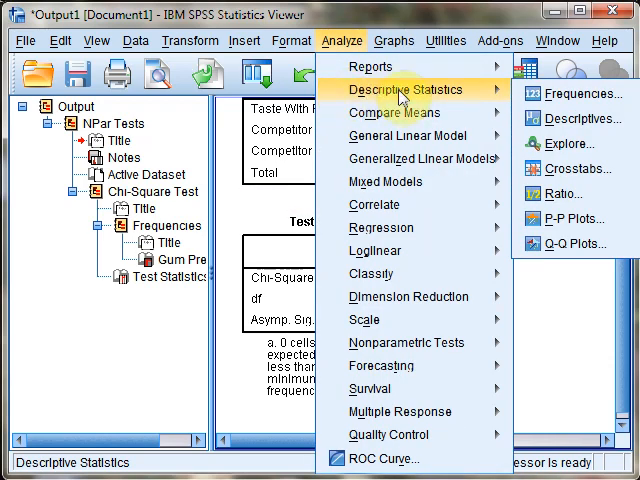
{"action": "mouse_move", "coordinate": [578, 168]}
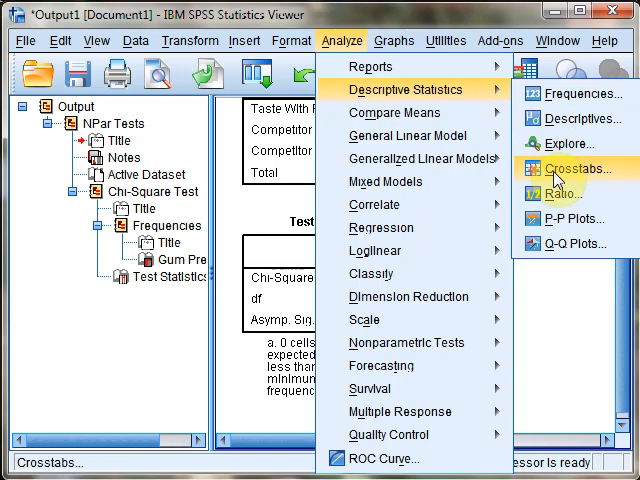
{"action": "left_click", "coordinate": [576, 168]}
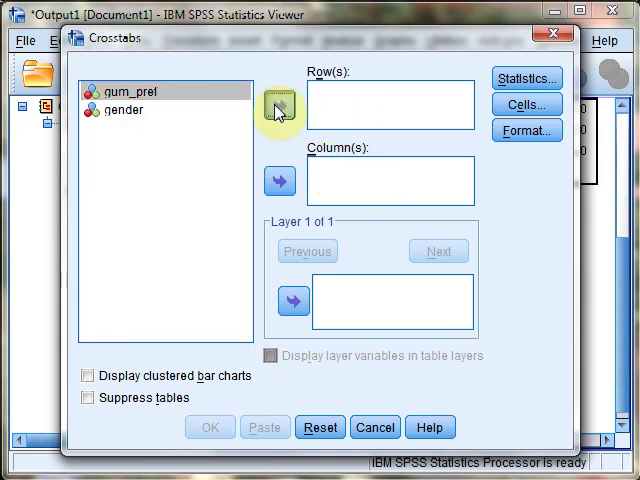
- Place gum_pref in Row(s) and gender in Column(s), then open Statistics
{"action": "left_click", "coordinate": [280, 105]}
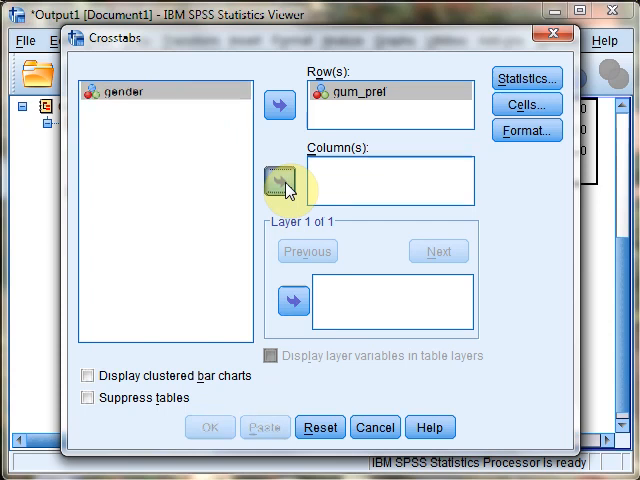
{"action": "left_click", "coordinate": [292, 181]}
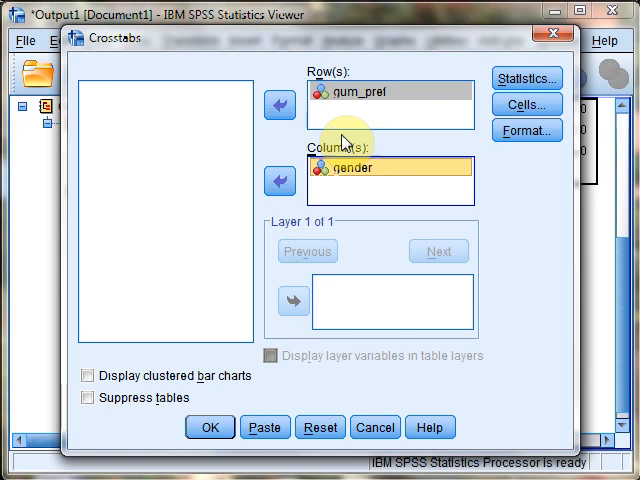
{"action": "mouse_move", "coordinate": [198, 132]}
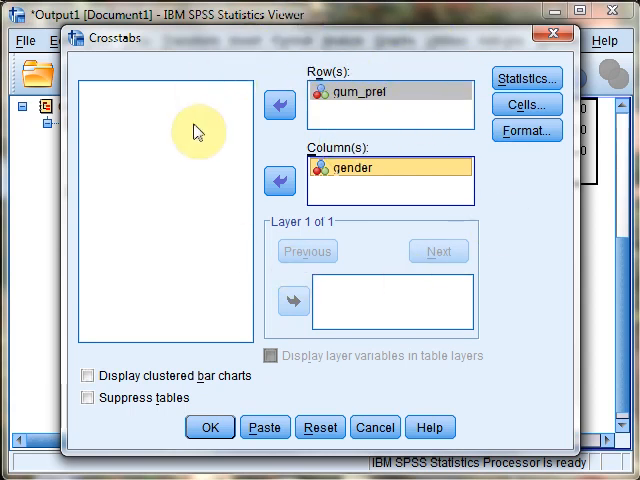
{"action": "left_click", "coordinate": [351, 99]}
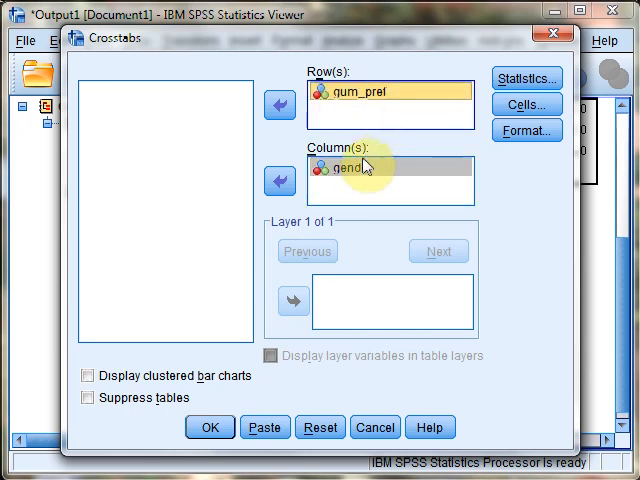
{"action": "mouse_move", "coordinate": [370, 171]}
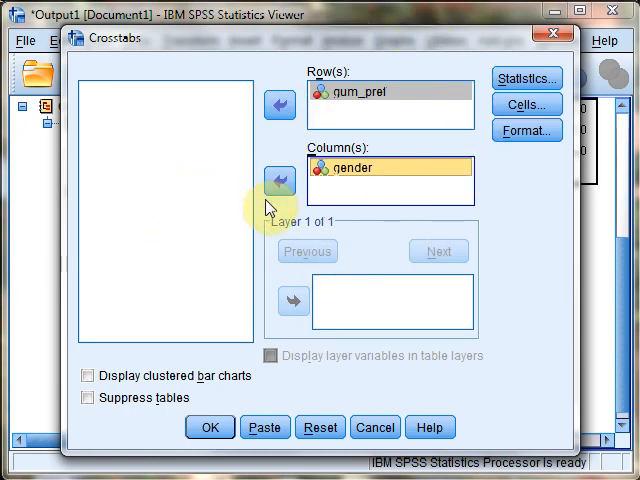
{"action": "mouse_move", "coordinate": [478, 198]}
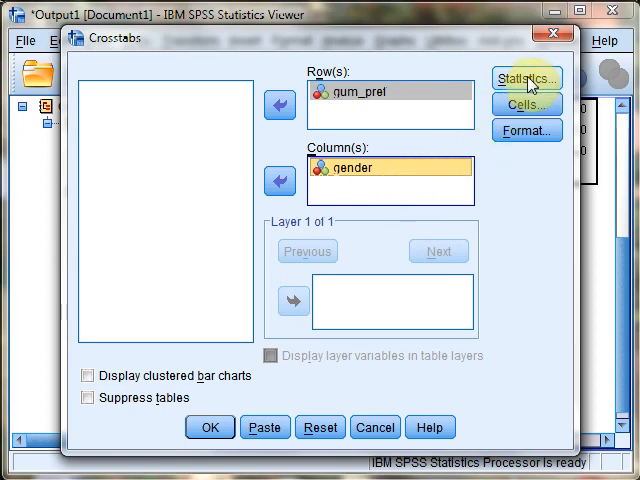
{"action": "left_click", "coordinate": [526, 77]}
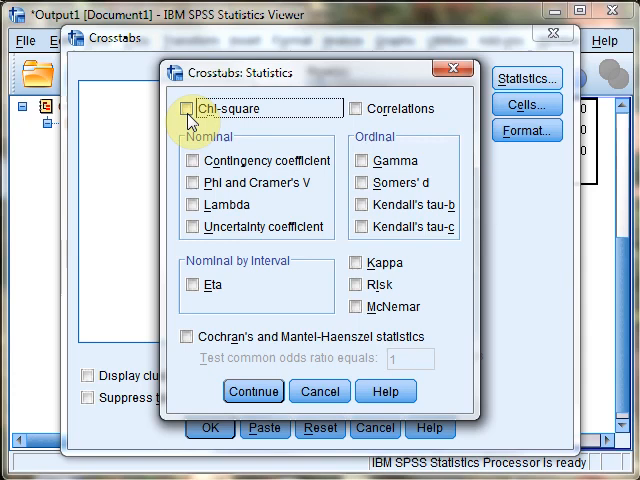
- Tick Chi-square and Phi and Cramer's V, then confirm
{"action": "left_click", "coordinate": [191, 107]}
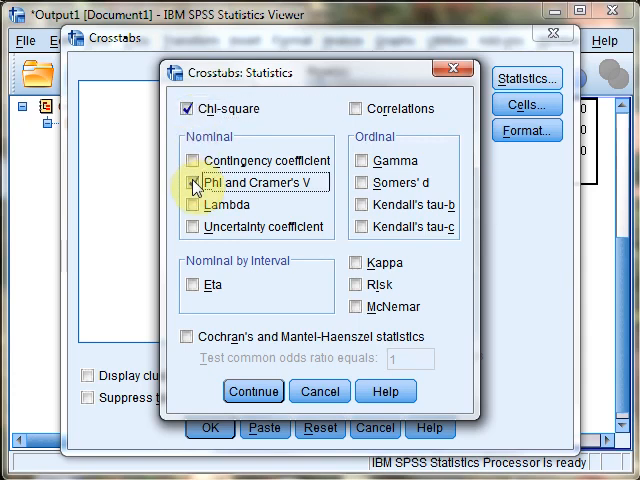
{"action": "left_click", "coordinate": [191, 182]}
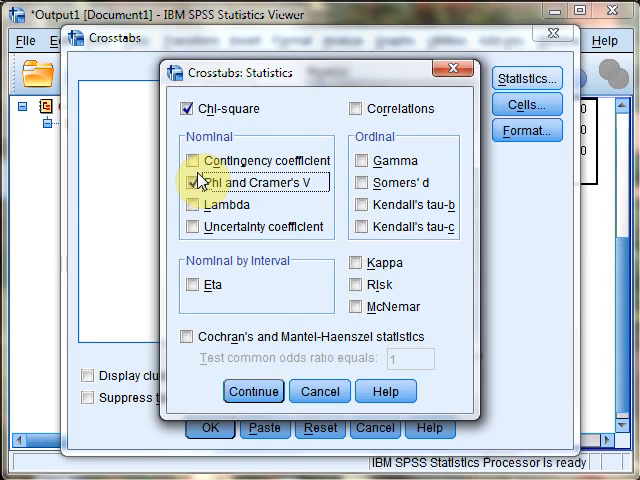
{"action": "mouse_move", "coordinate": [163, 242]}
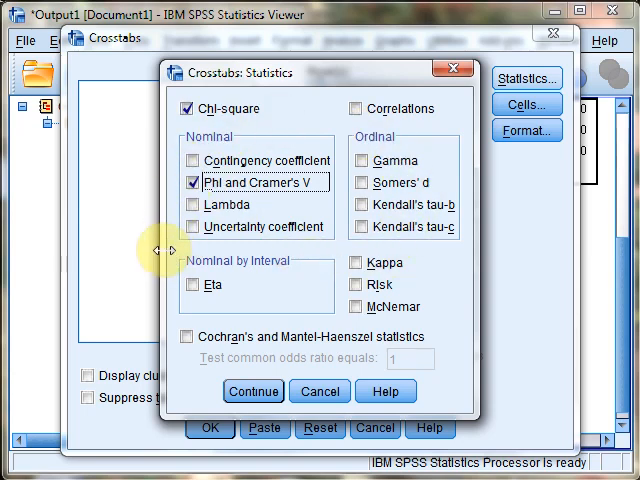
{"action": "mouse_move", "coordinate": [293, 277]}
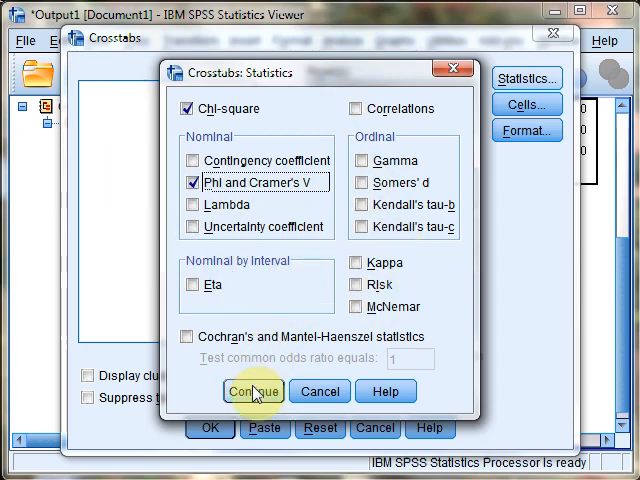
{"action": "left_click", "coordinate": [252, 391]}
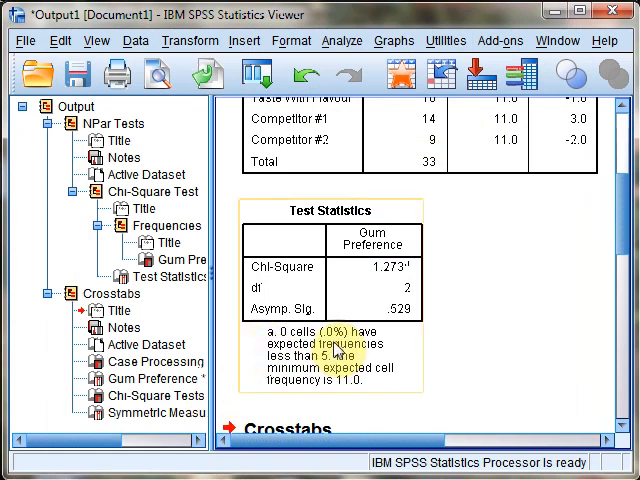
- Scroll through the Crosstabs output to the Chi-Square Tests (7.148, df 2, p .028)
{"action": "scroll", "scroll_direction": "down", "scroll_amount": 3}
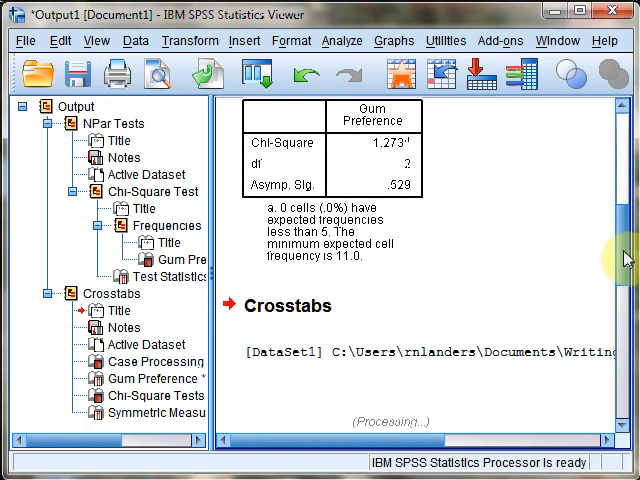
{"action": "scroll", "scroll_direction": "down", "scroll_amount": 3}
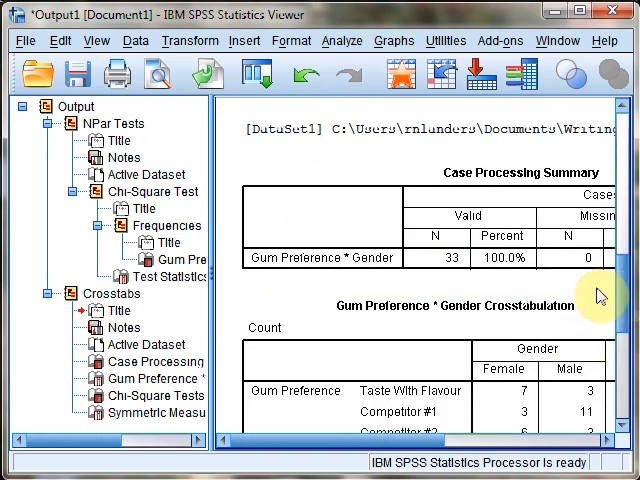
{"action": "scroll", "scroll_direction": "down", "scroll_amount": 3}
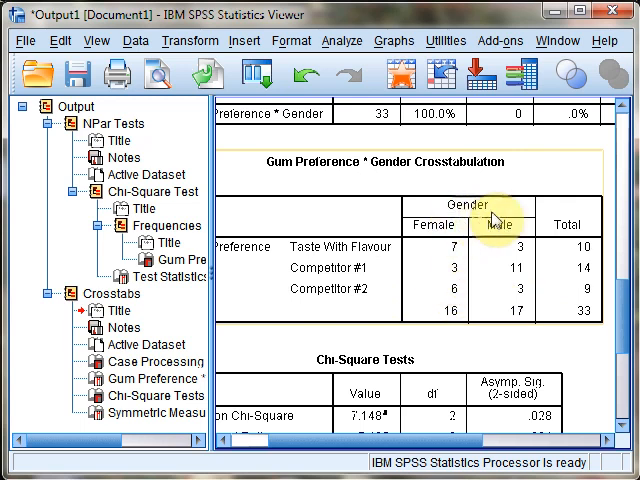
{"action": "mouse_move", "coordinate": [533, 245]}
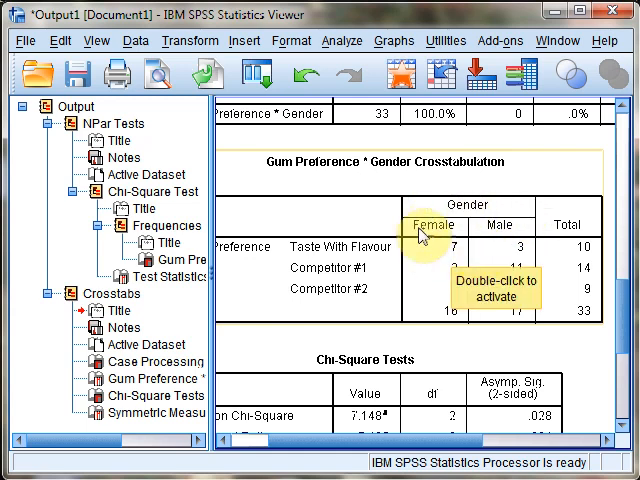
{"action": "mouse_move", "coordinate": [348, 254]}
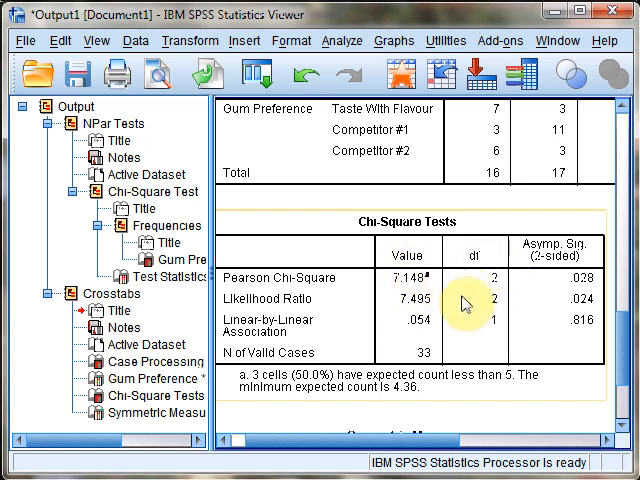
{"action": "mouse_move", "coordinate": [577, 300]}
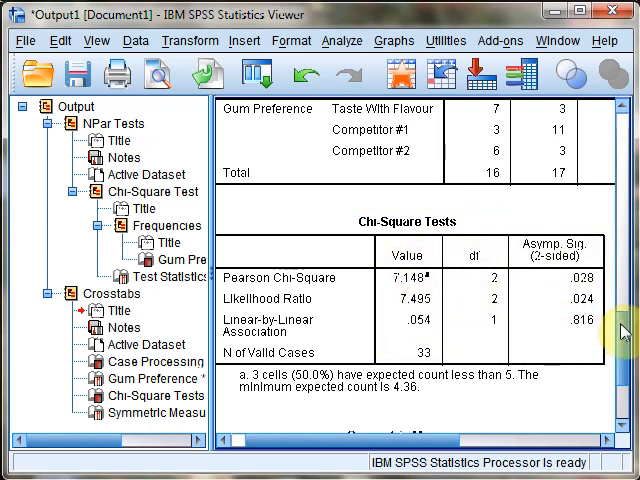
{"action": "scroll", "scroll_direction": "down", "scroll_amount": 3}
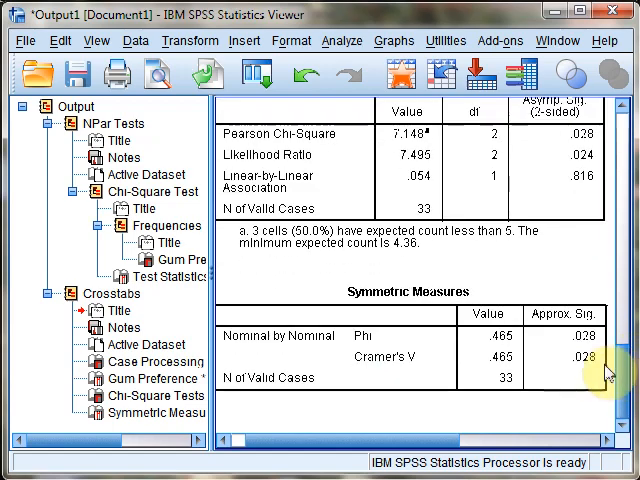
{"action": "mouse_move", "coordinate": [224, 338]}
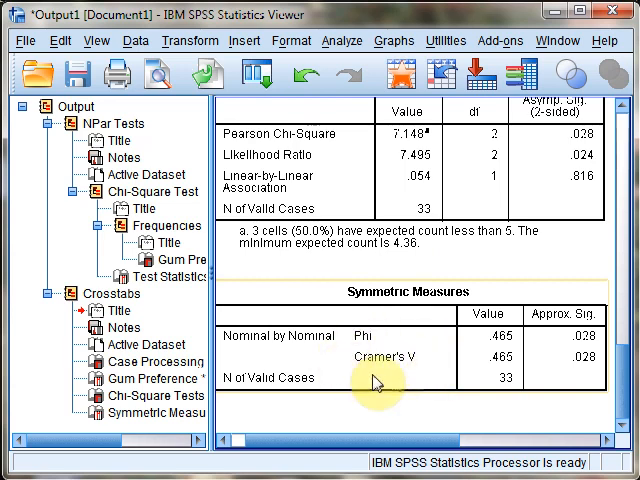
{"action": "mouse_move", "coordinate": [448, 361]}
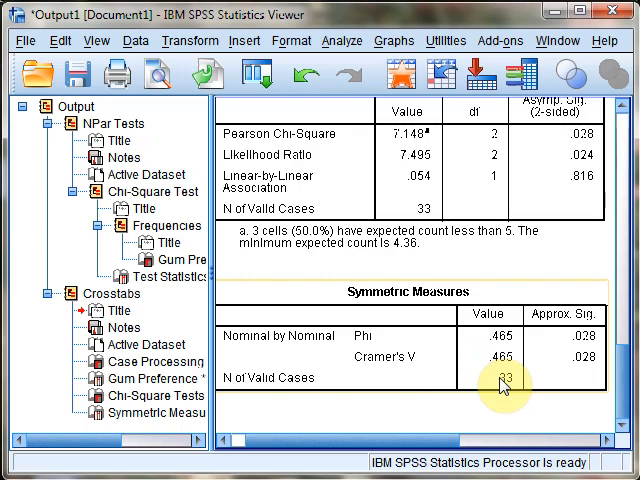
{"action": "mouse_move", "coordinate": [490, 390]}
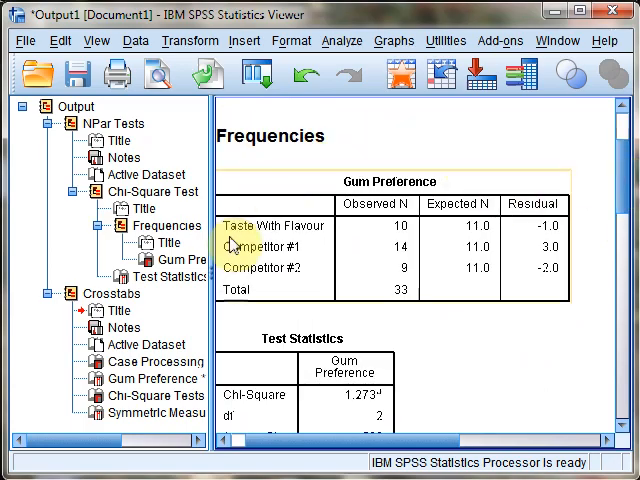
{"action": "scroll", "scroll_direction": "down", "scroll_amount": 3}
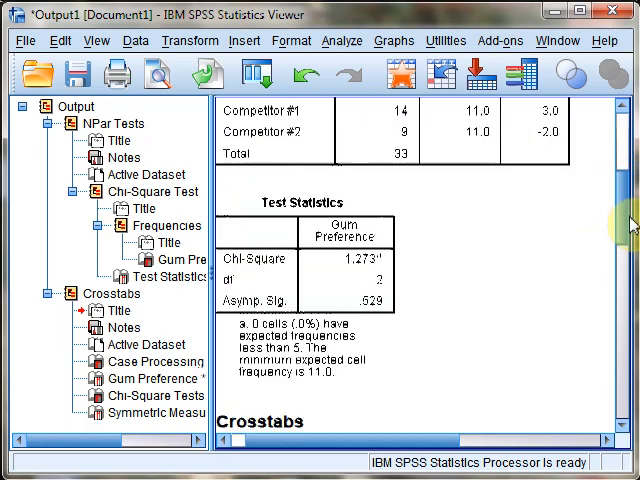
{"action": "scroll", "scroll_direction": "down", "scroll_amount": 3}
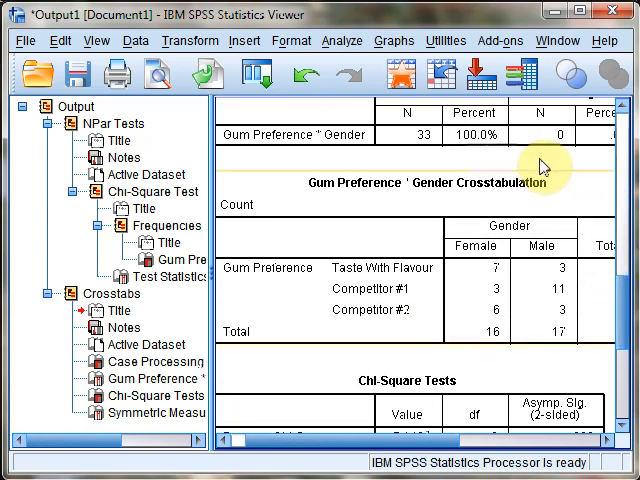
{"action": "mouse_move", "coordinate": [510, 315]}
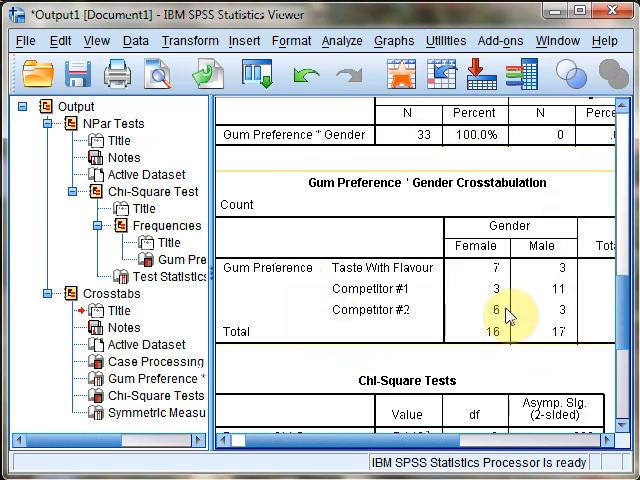
{"action": "scroll", "scroll_direction": "down", "scroll_amount": 3}
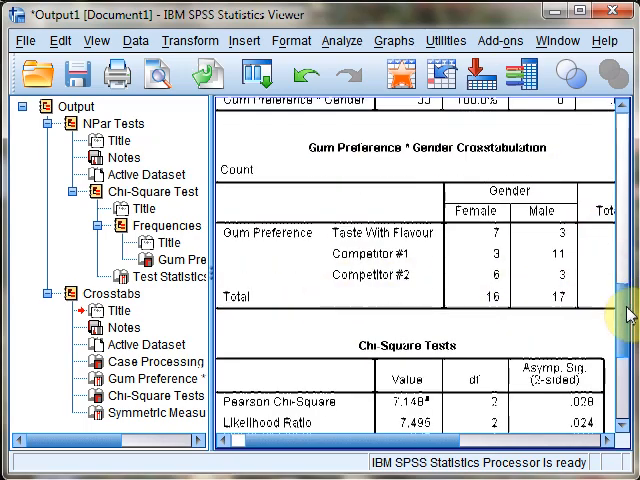
{"action": "scroll", "scroll_direction": "down", "scroll_amount": 3}
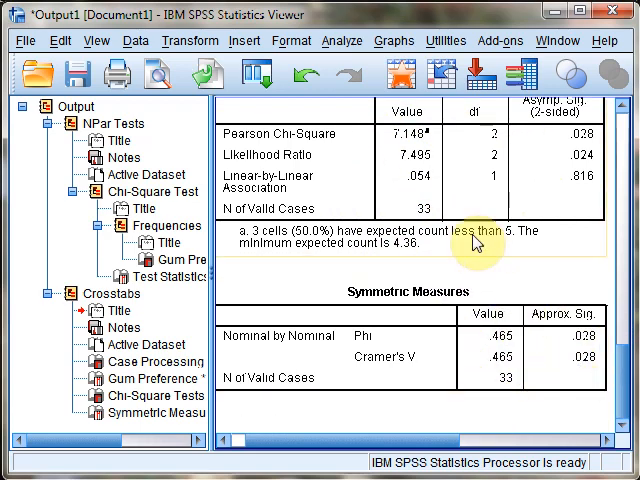
{"action": "mouse_move", "coordinate": [490, 283]}
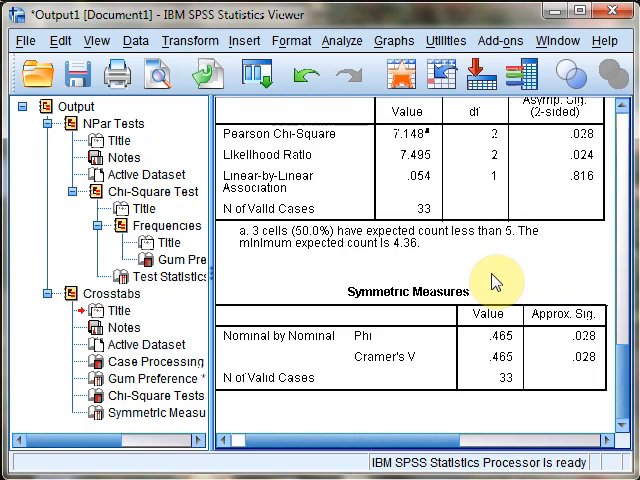